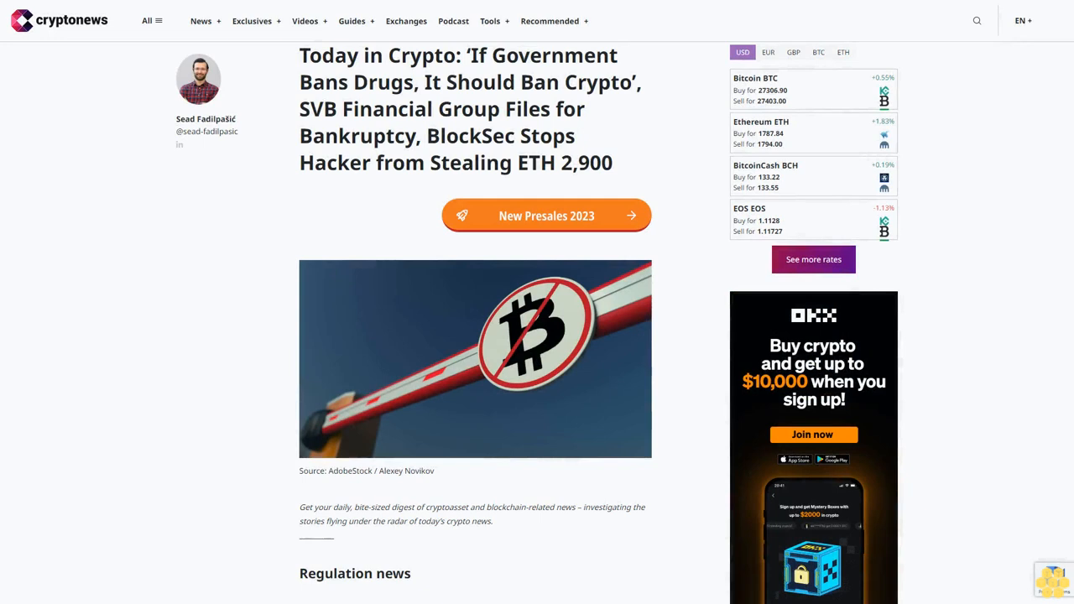
{"action": "scroll", "scroll_direction": "down", "scroll_amount": 3}
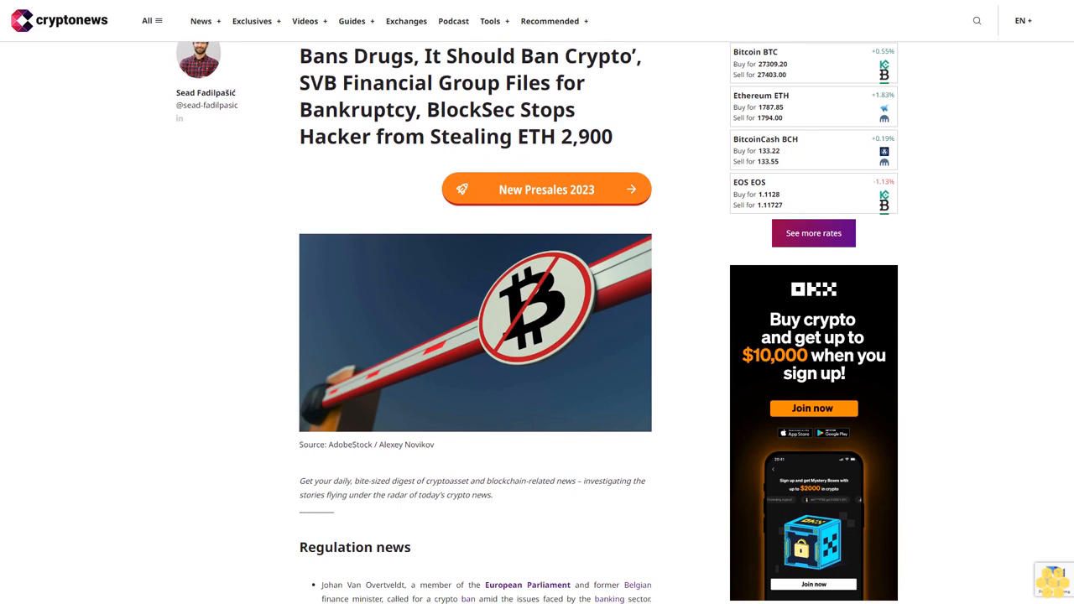
{"action": "scroll", "scroll_direction": "down", "scroll_amount": 3}
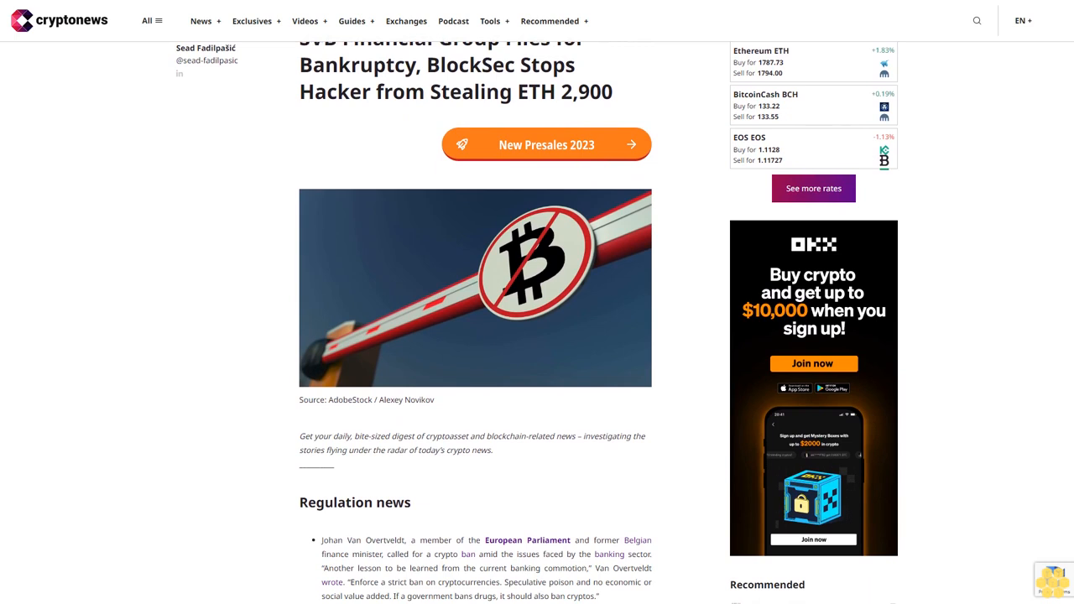
{"action": "scroll", "scroll_direction": "down", "scroll_amount": 3}
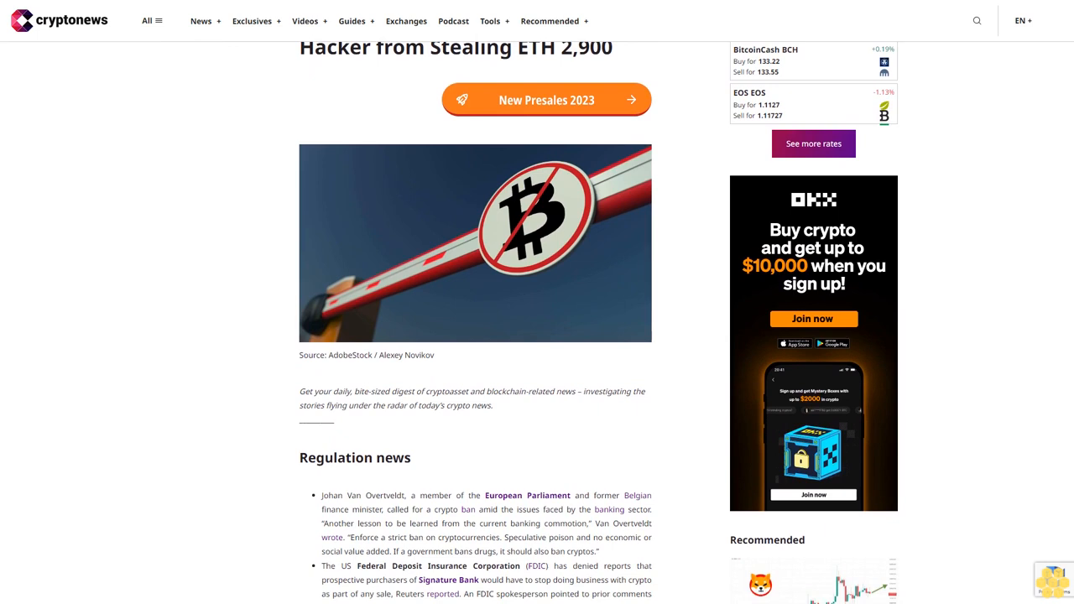
{"action": "scroll", "scroll_direction": "down", "scroll_amount": 3}
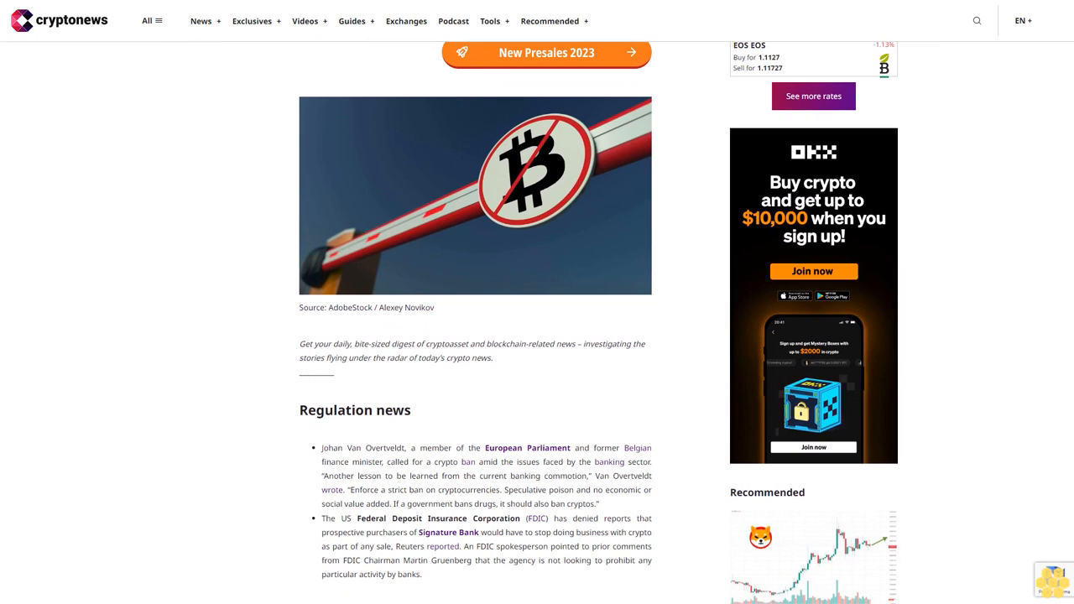
{"action": "scroll", "scroll_direction": "down", "scroll_amount": 3}
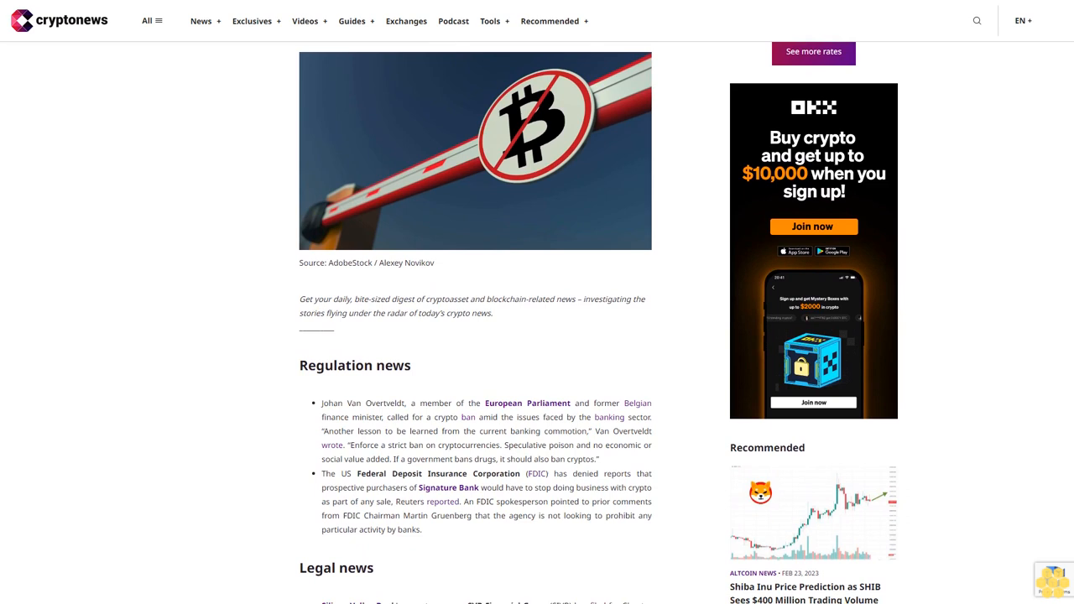
{"action": "scroll", "scroll_direction": "down", "scroll_amount": 3}
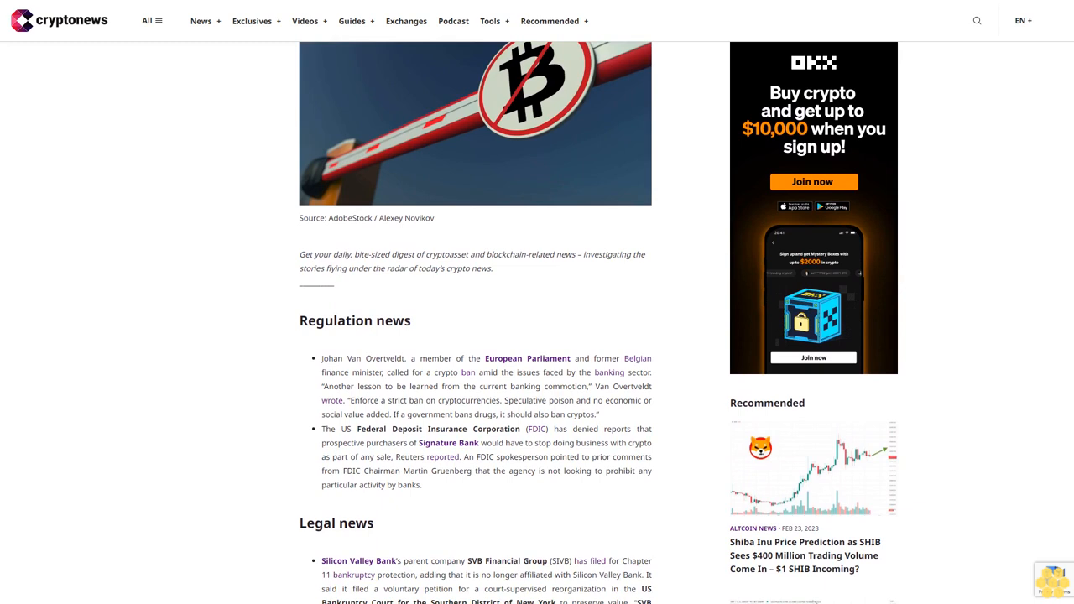
{"action": "scroll", "scroll_direction": "down", "scroll_amount": 3}
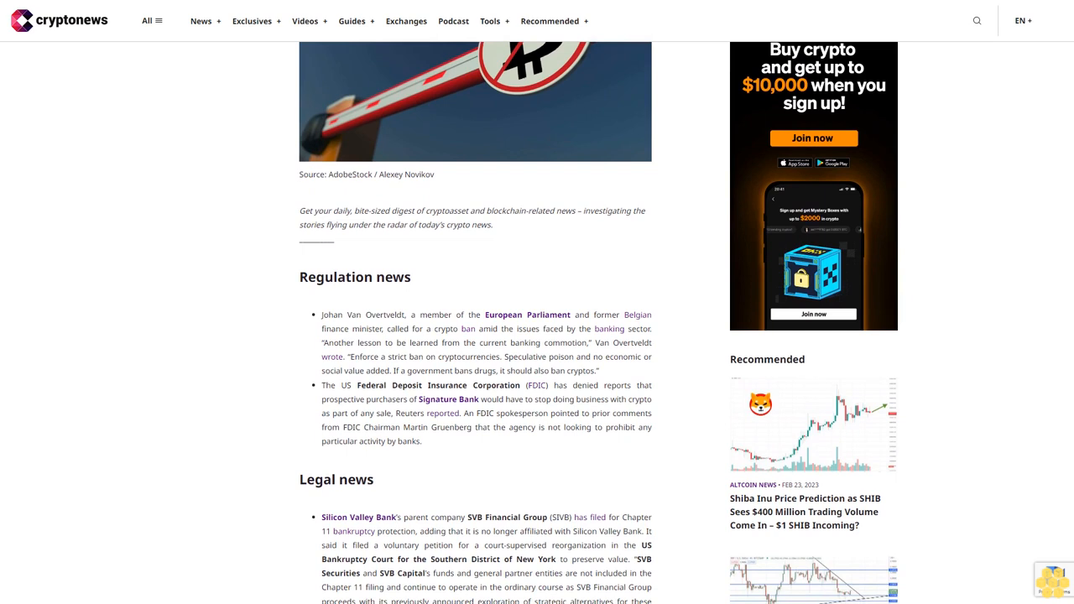
{"action": "scroll", "scroll_direction": "down", "scroll_amount": 3}
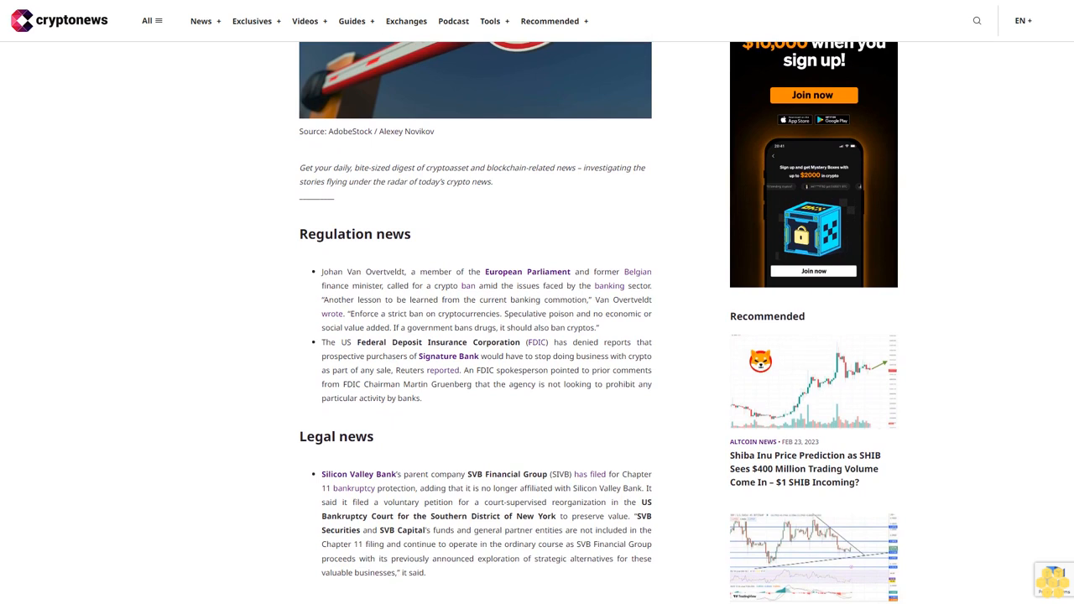
{"action": "scroll", "scroll_direction": "down", "scroll_amount": 3}
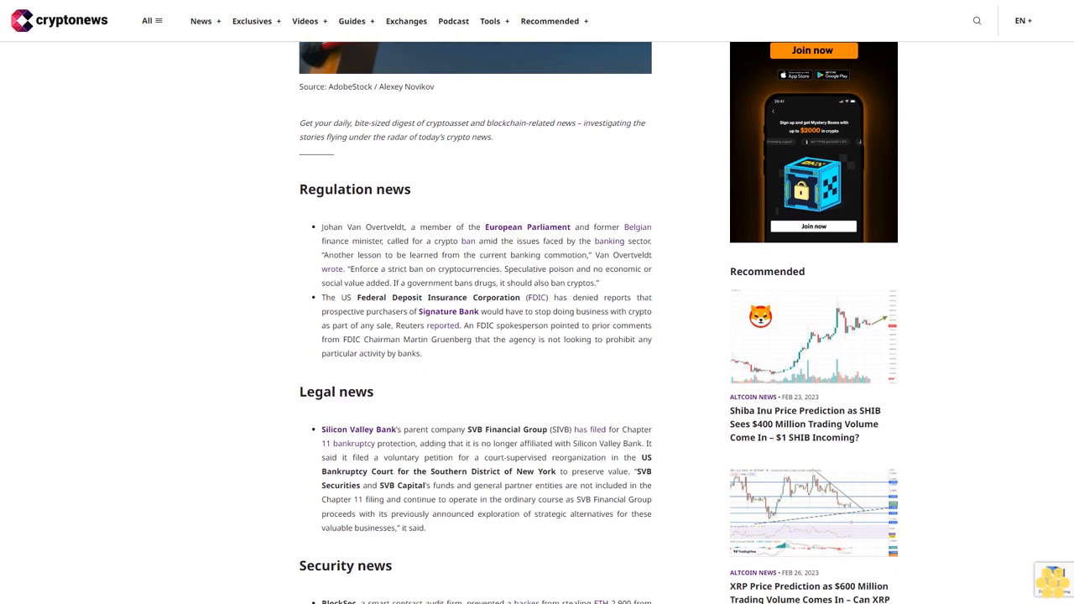
{"action": "scroll", "scroll_direction": "down", "scroll_amount": 3}
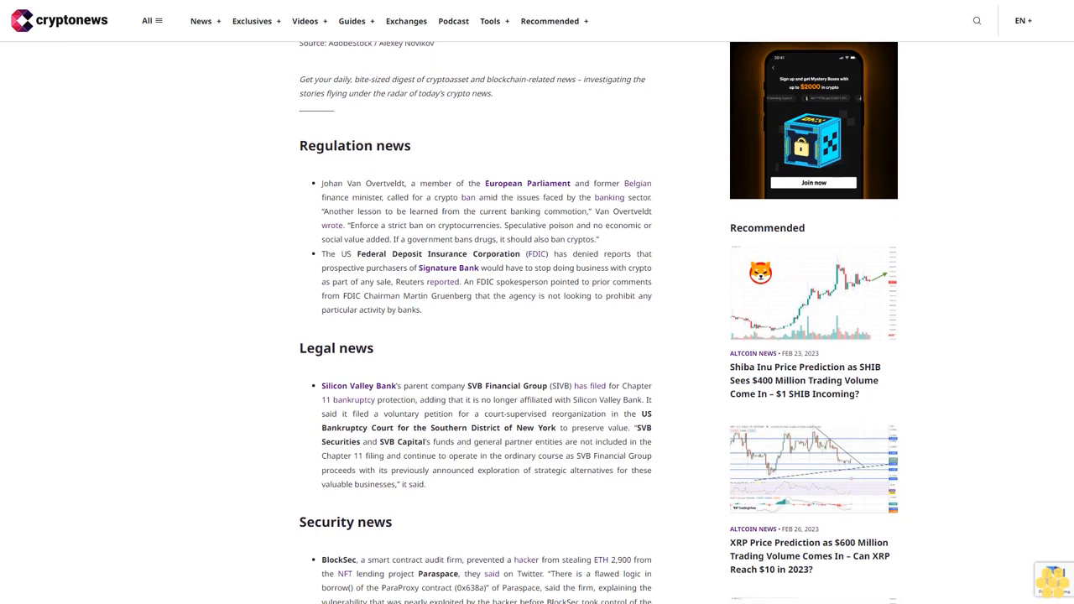
{"action": "scroll", "scroll_direction": "down", "scroll_amount": 3}
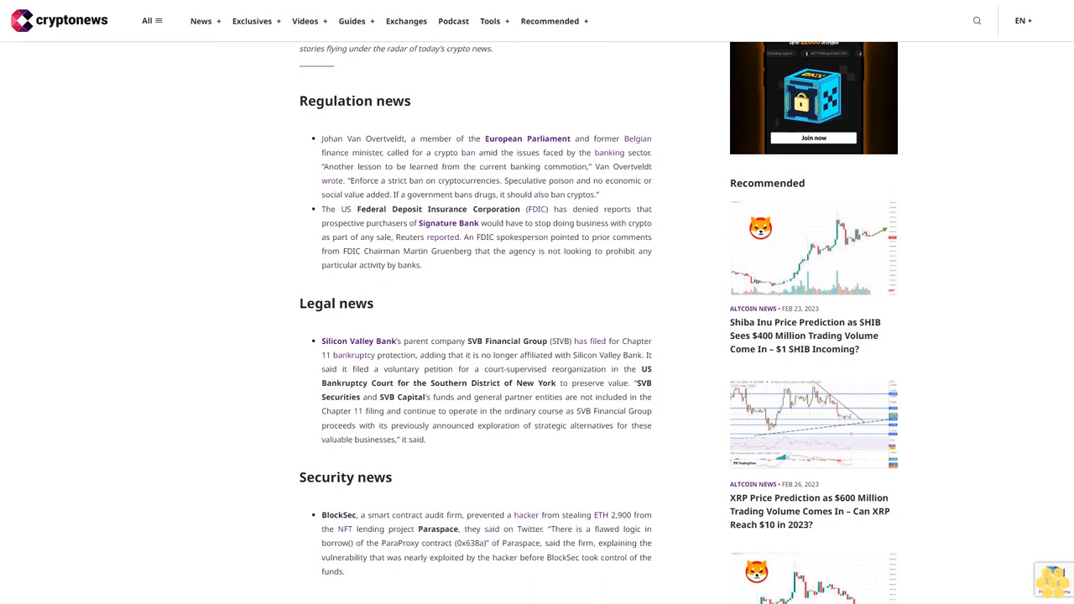
{"action": "scroll", "scroll_direction": "down", "scroll_amount": 3}
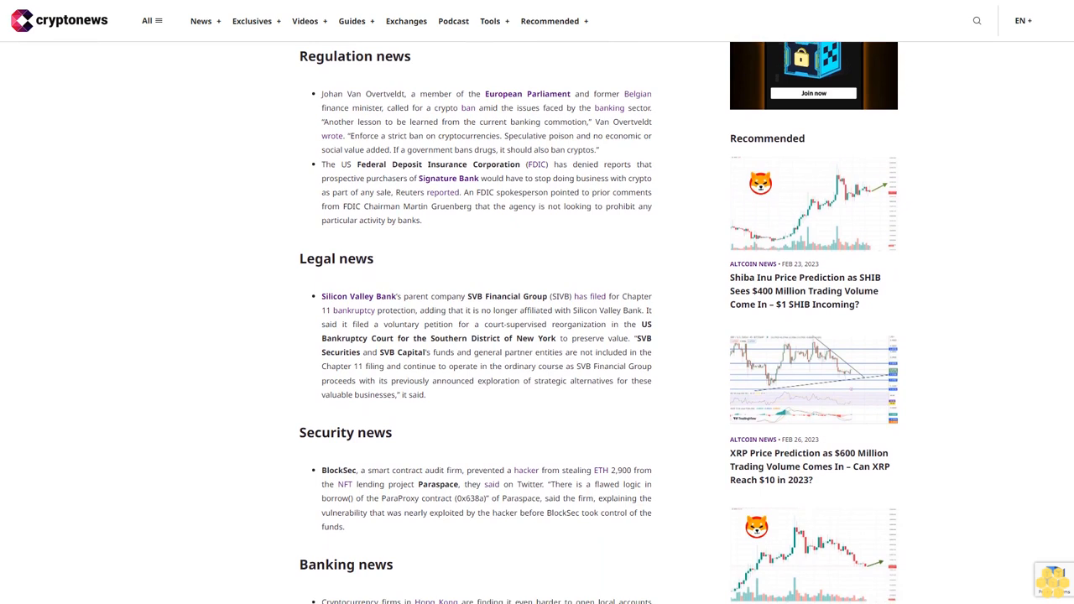
{"action": "scroll", "scroll_direction": "down", "scroll_amount": 3}
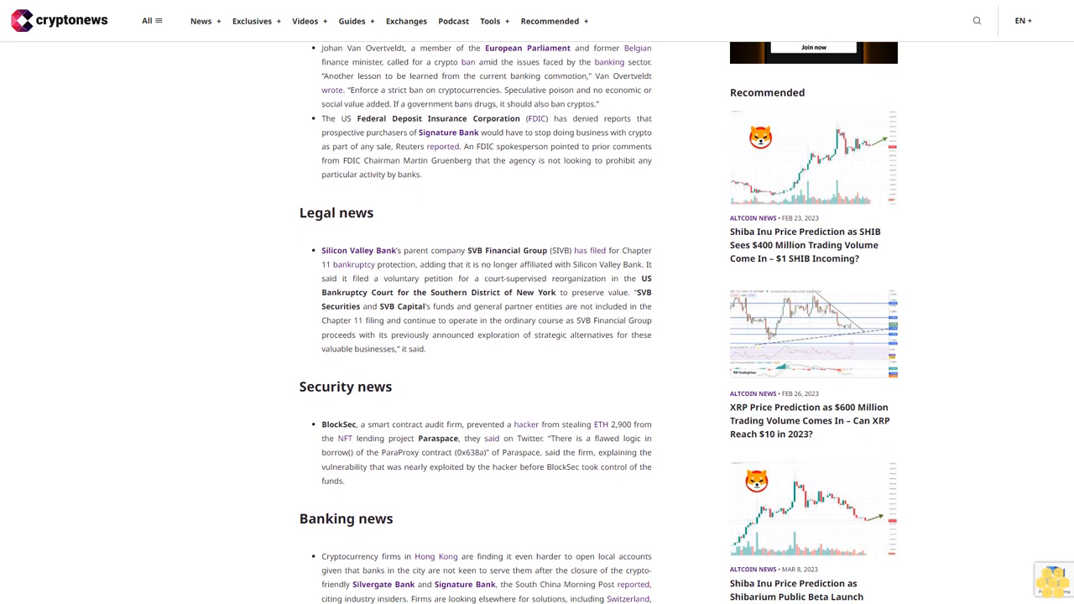
{"action": "scroll", "scroll_direction": "down", "scroll_amount": 3}
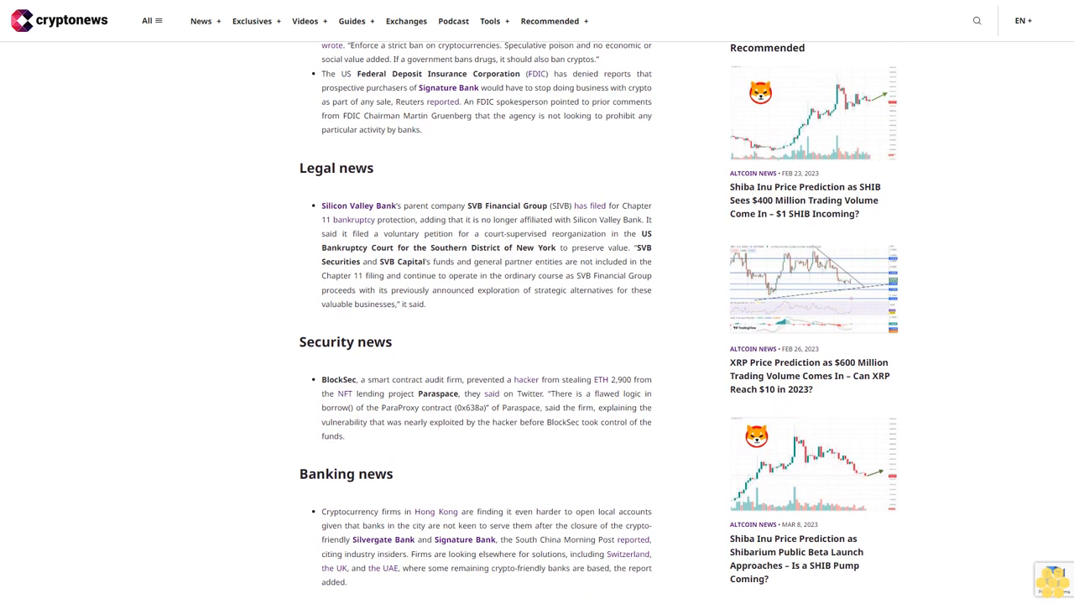
{"action": "scroll", "scroll_direction": "down", "scroll_amount": 3}
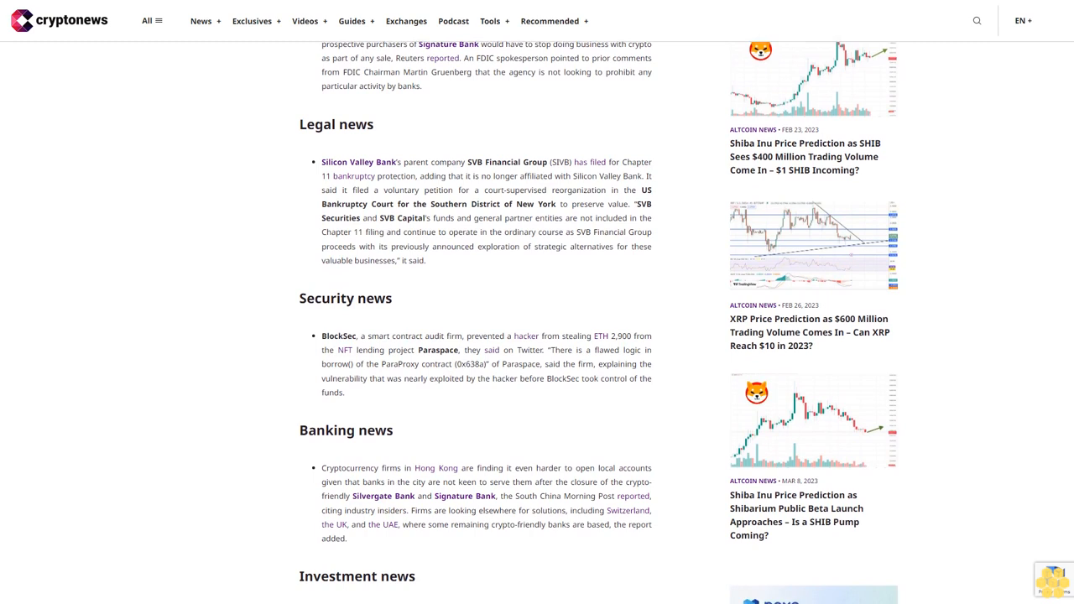
{"action": "scroll", "scroll_direction": "down", "scroll_amount": 3}
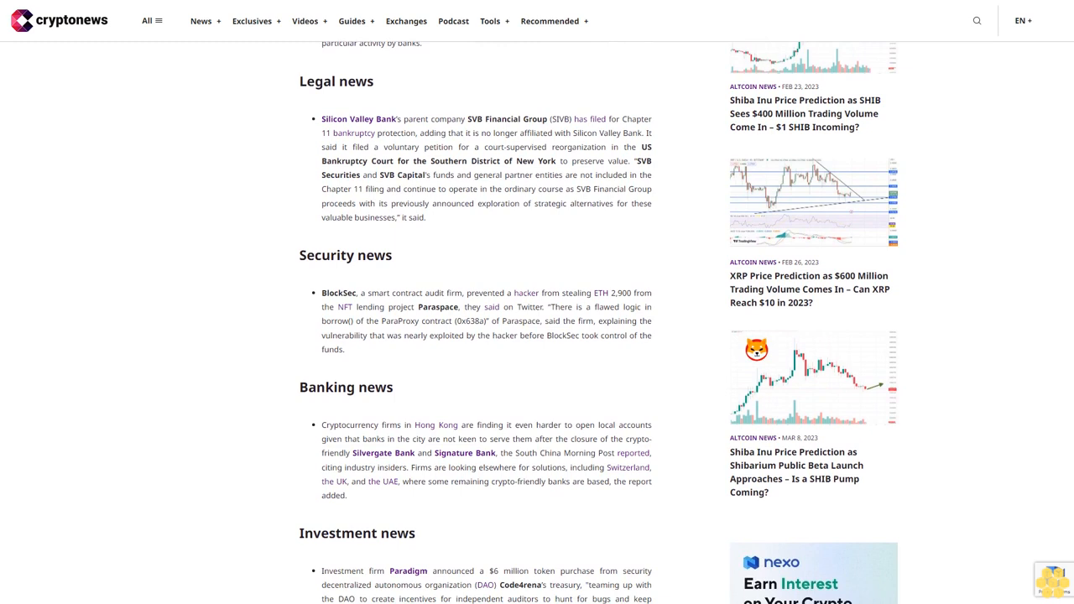
{"action": "scroll", "scroll_direction": "down", "scroll_amount": 3}
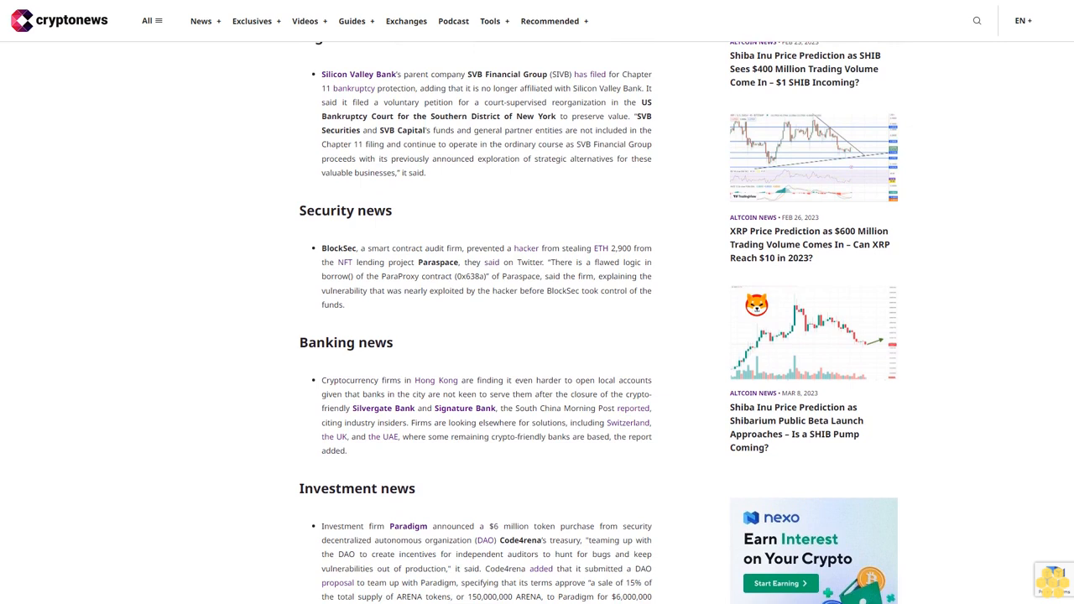
{"action": "scroll", "scroll_direction": "down", "scroll_amount": 3}
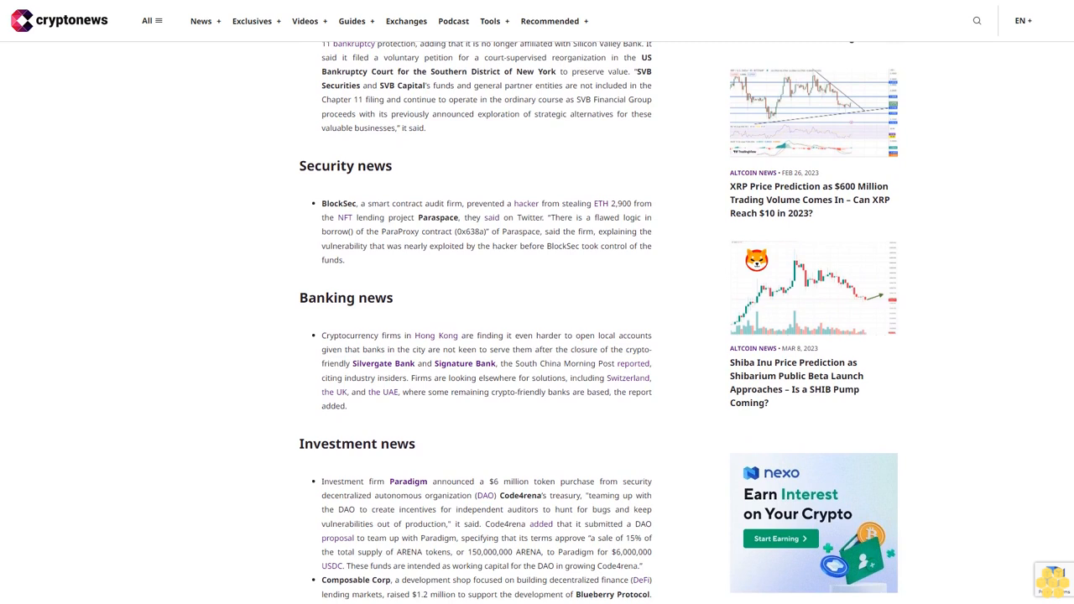
{"action": "scroll", "scroll_direction": "down", "scroll_amount": 3}
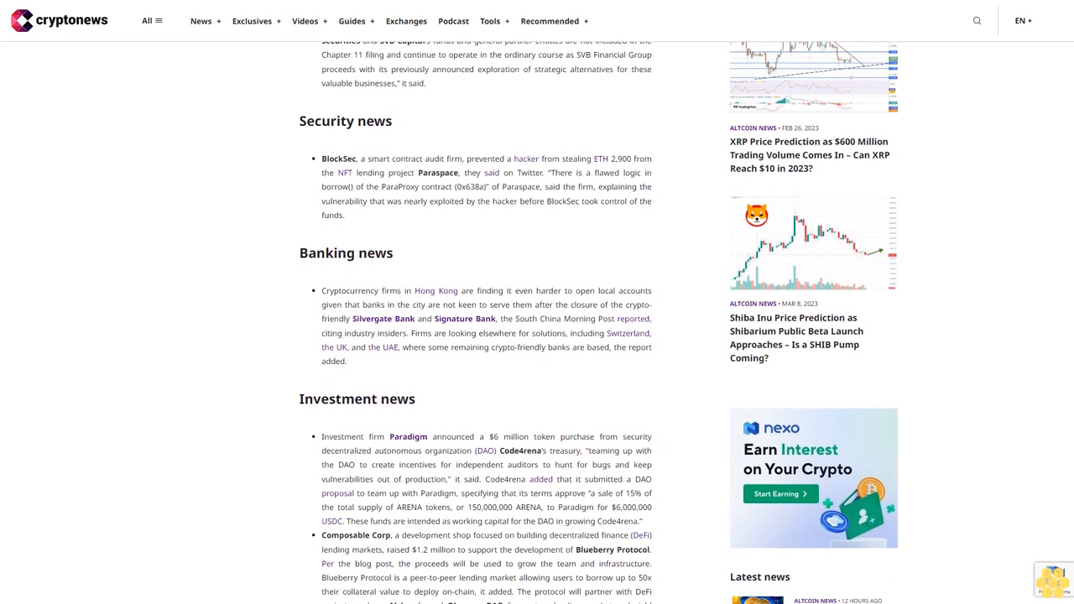
{"action": "scroll", "scroll_direction": "down", "scroll_amount": 3}
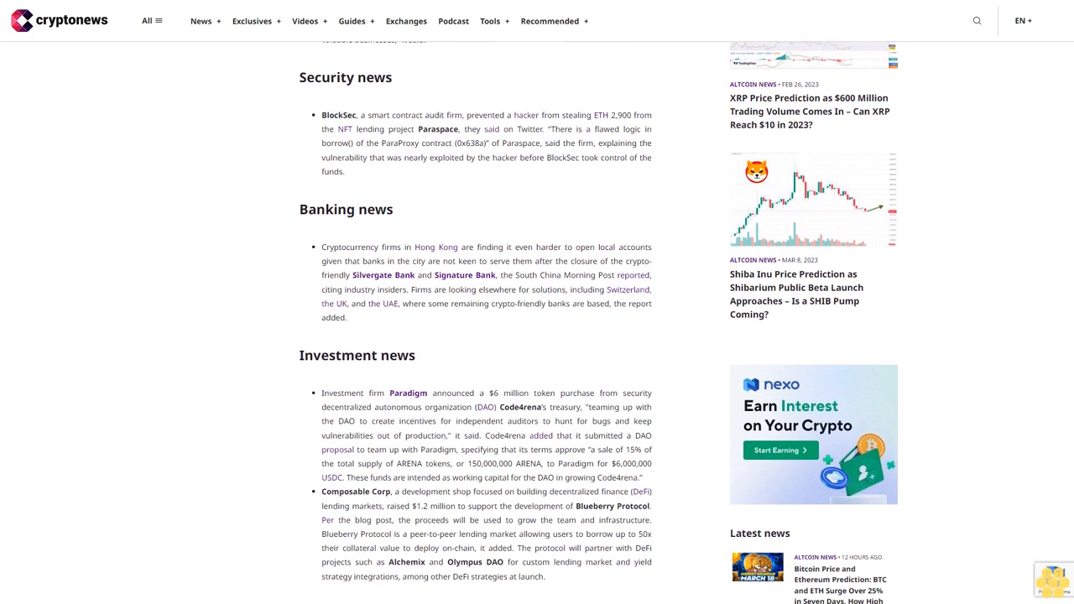
{"action": "scroll", "scroll_direction": "down", "scroll_amount": 3}
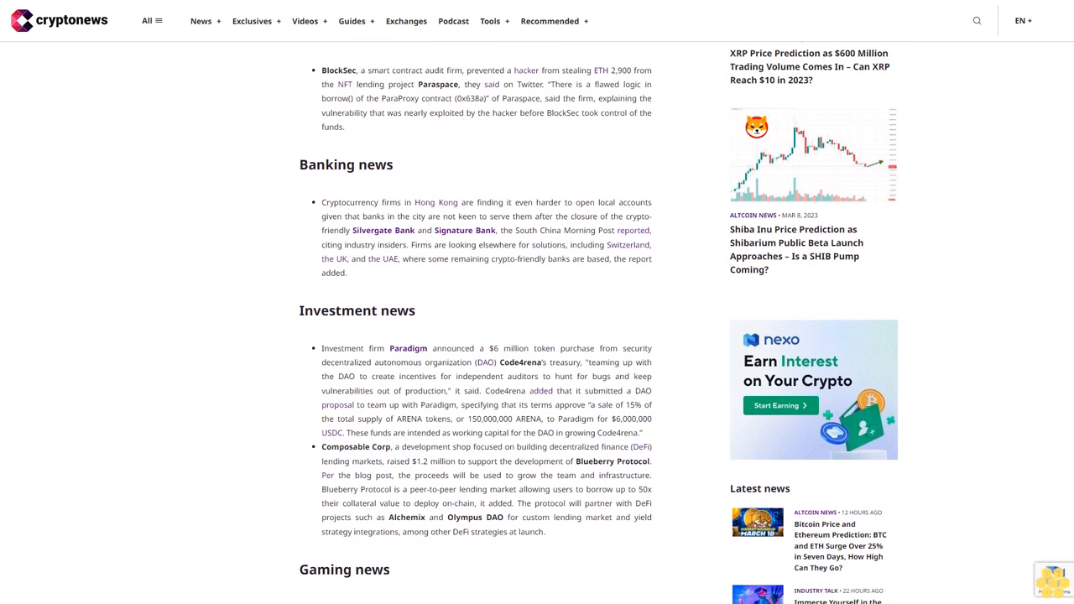
{"action": "scroll", "scroll_direction": "down", "scroll_amount": 3}
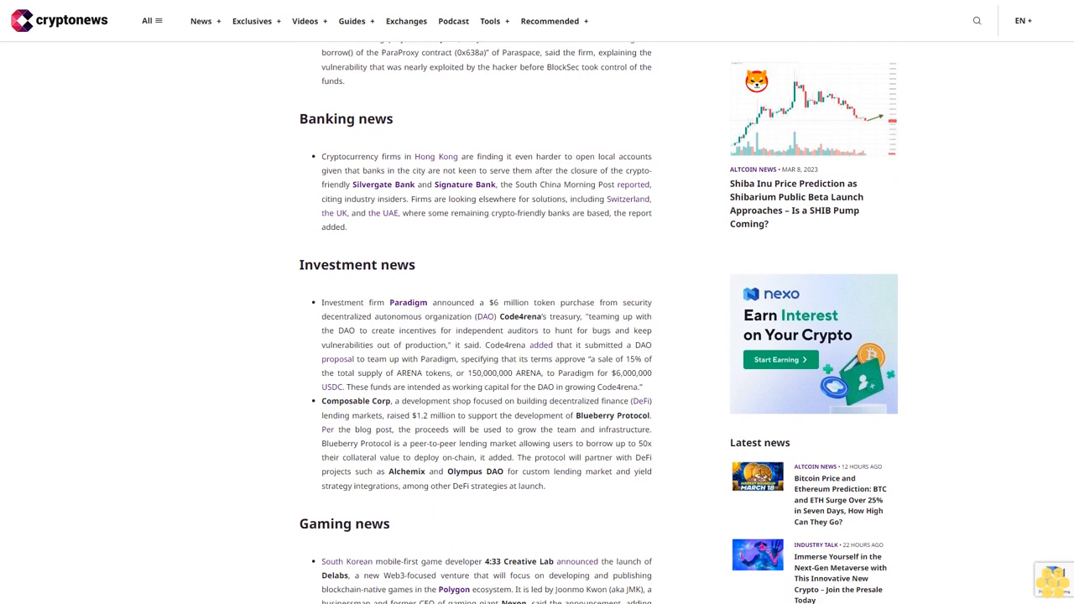
{"action": "scroll", "scroll_direction": "down", "scroll_amount": 3}
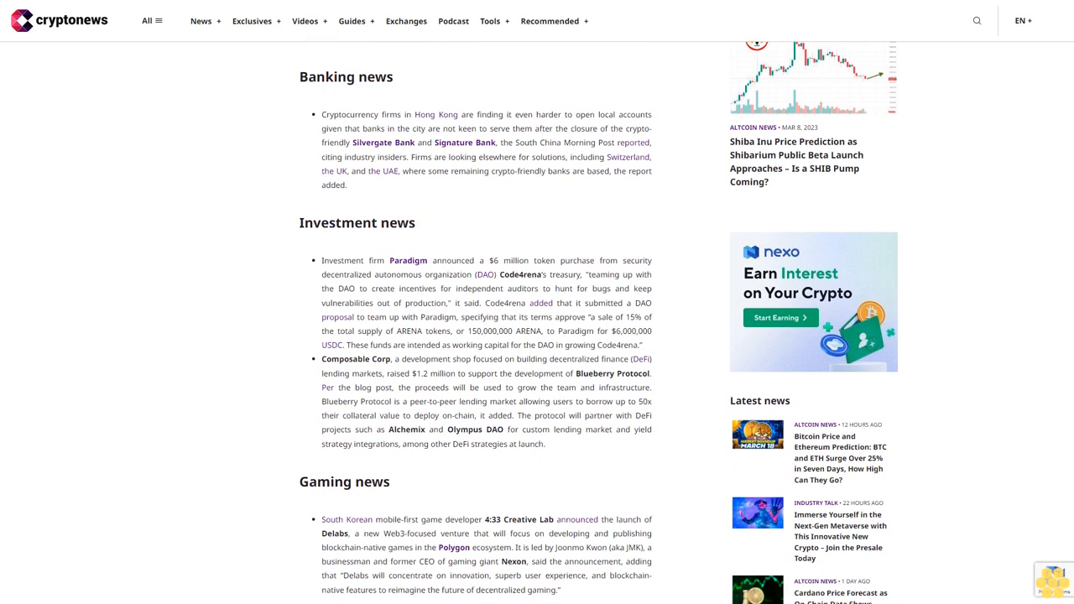
{"action": "scroll", "scroll_direction": "down", "scroll_amount": 3}
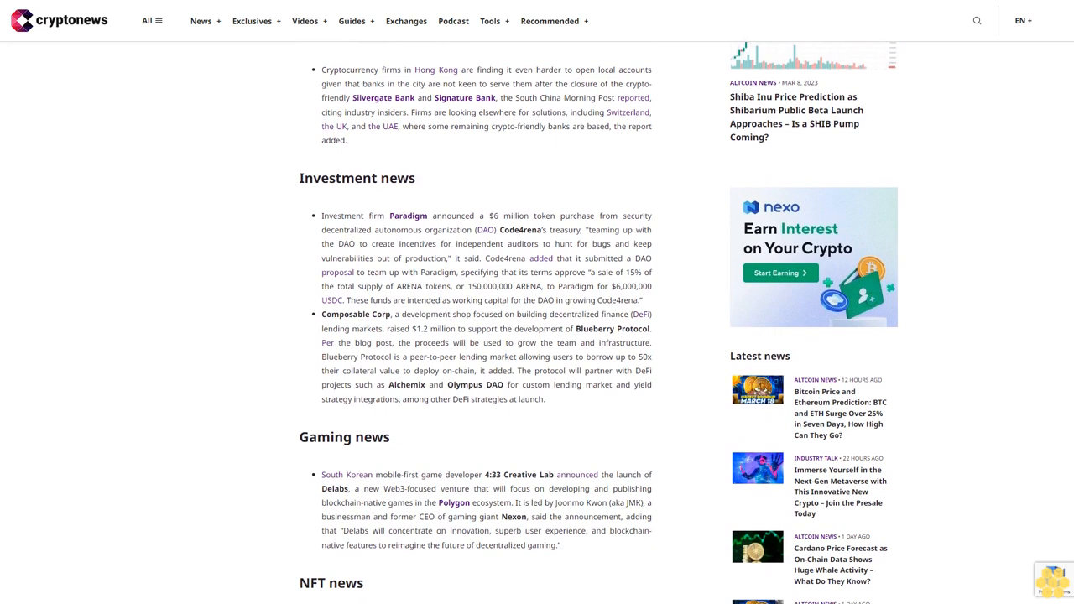
{"action": "scroll", "scroll_direction": "down", "scroll_amount": 3}
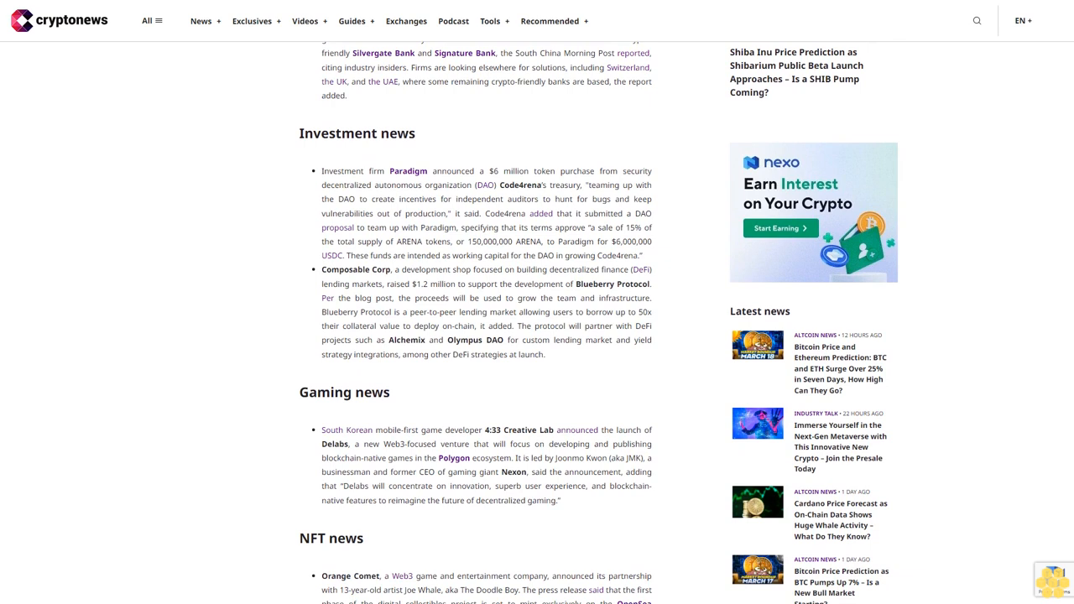
{"action": "scroll", "scroll_direction": "down", "scroll_amount": 3}
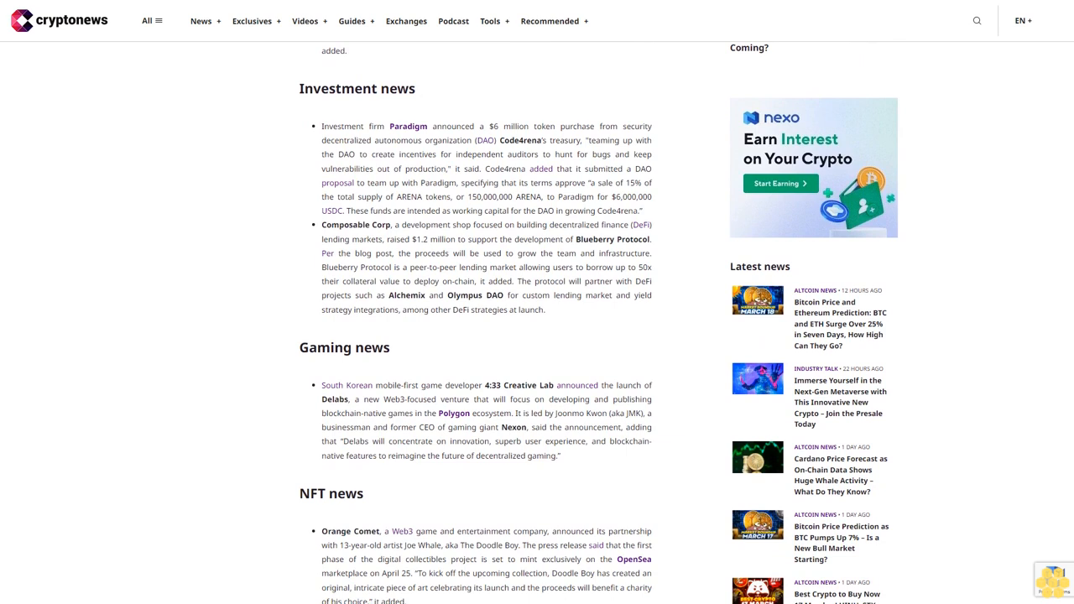
{"action": "scroll", "scroll_direction": "down", "scroll_amount": 3}
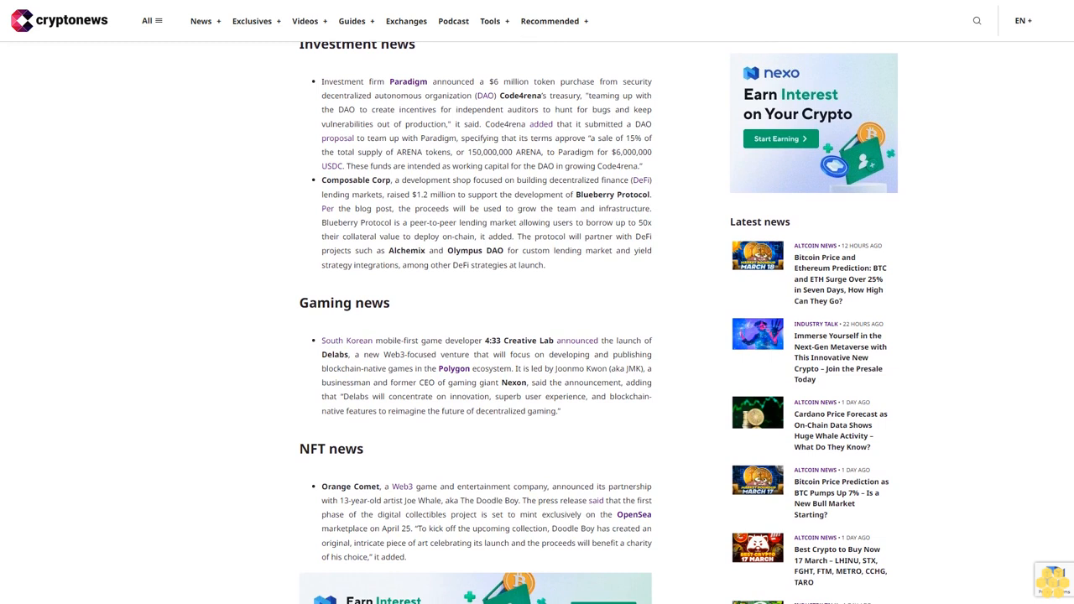
{"action": "scroll", "scroll_direction": "down", "scroll_amount": 3}
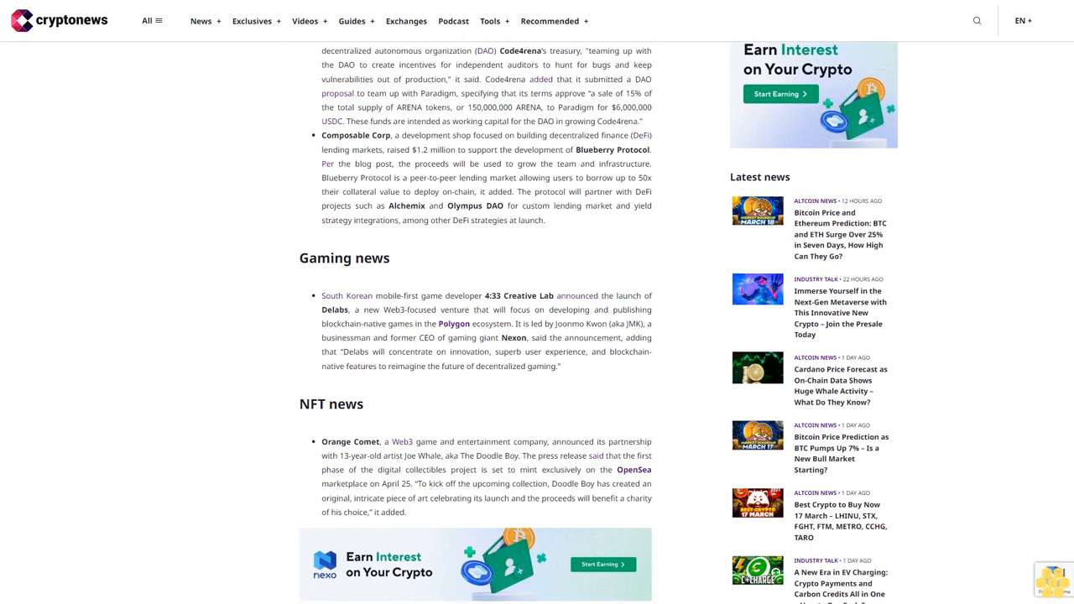
{"action": "scroll", "scroll_direction": "down", "scroll_amount": 3}
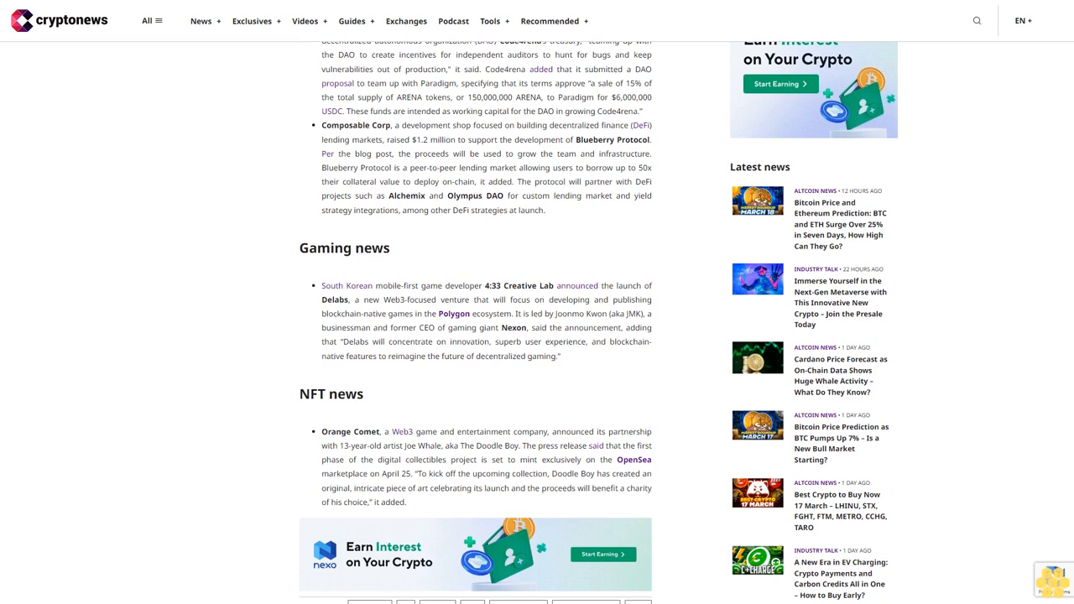